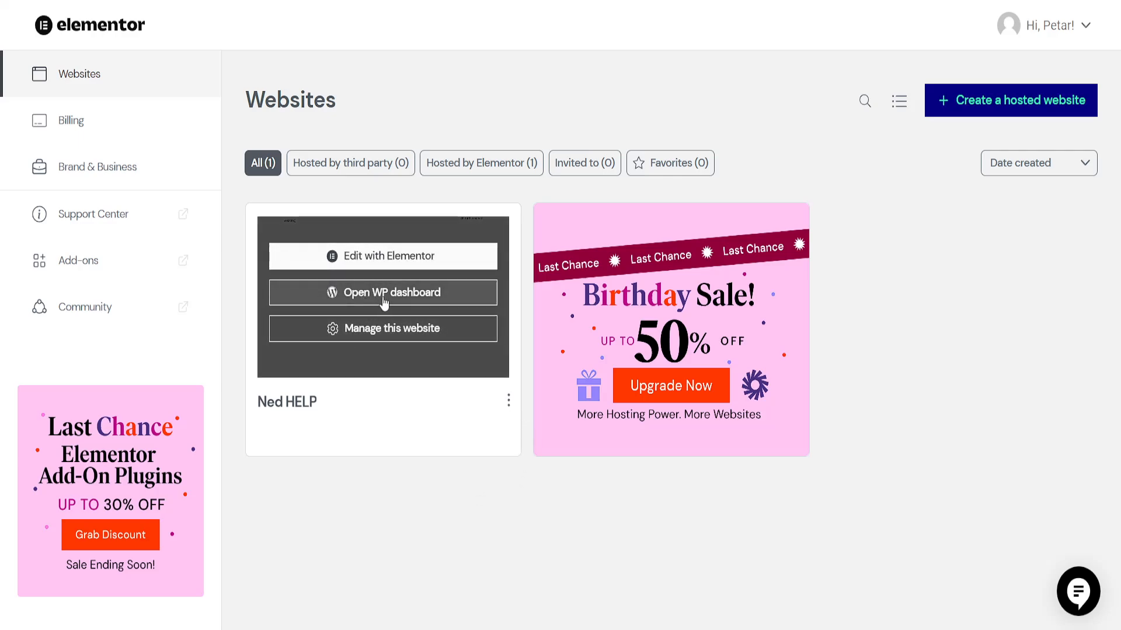
Open the WordPress dashboard from the Ned HELP website card.
left_click(383, 291)
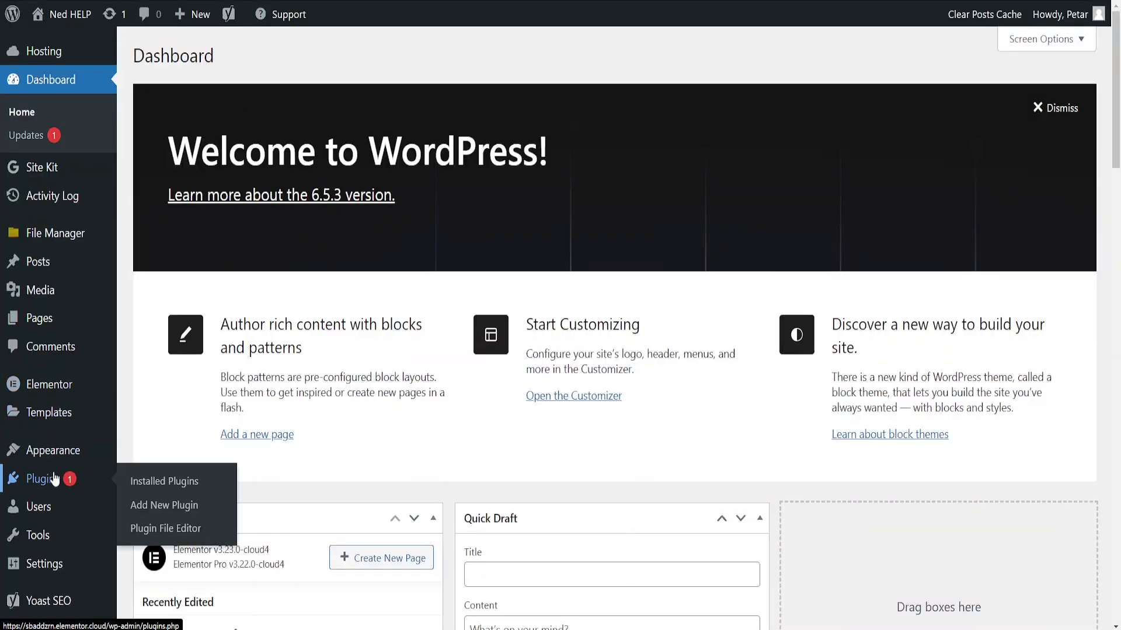
mouse_move(164, 505)
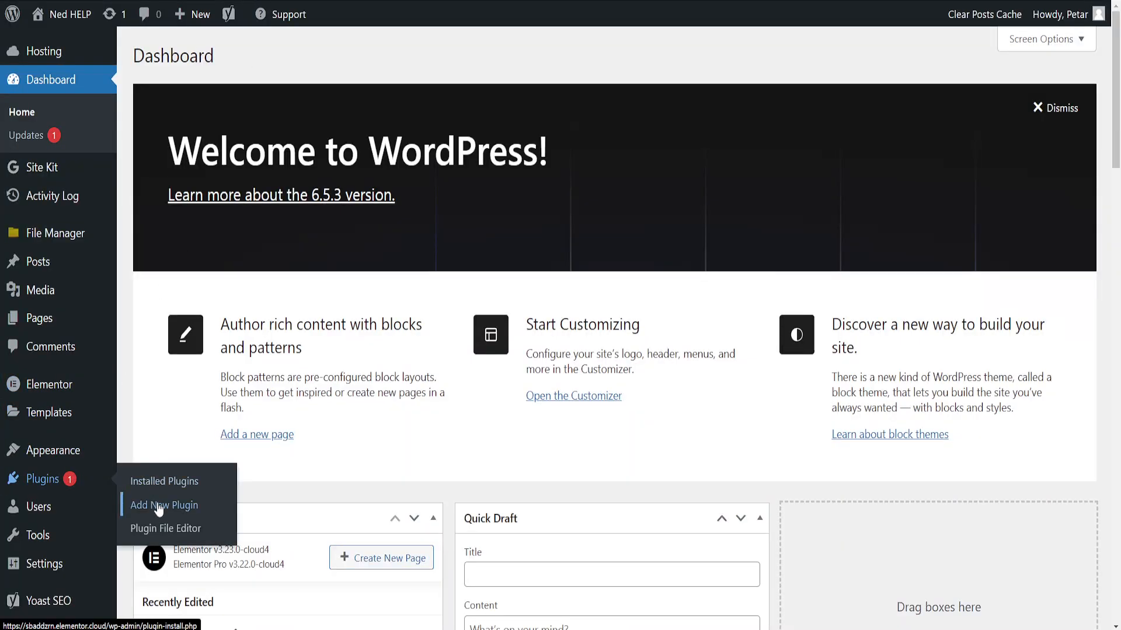
Search the plugin directory for 'gtranslate' and install Translate WordPress with GTranslate.
left_click(163, 505)
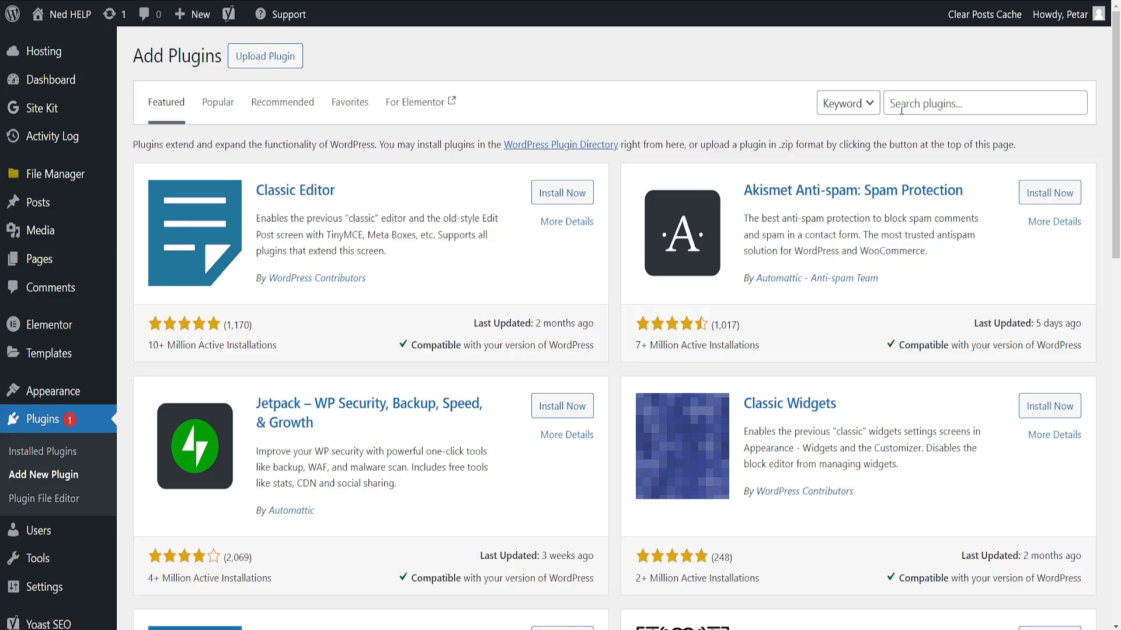
type("g")
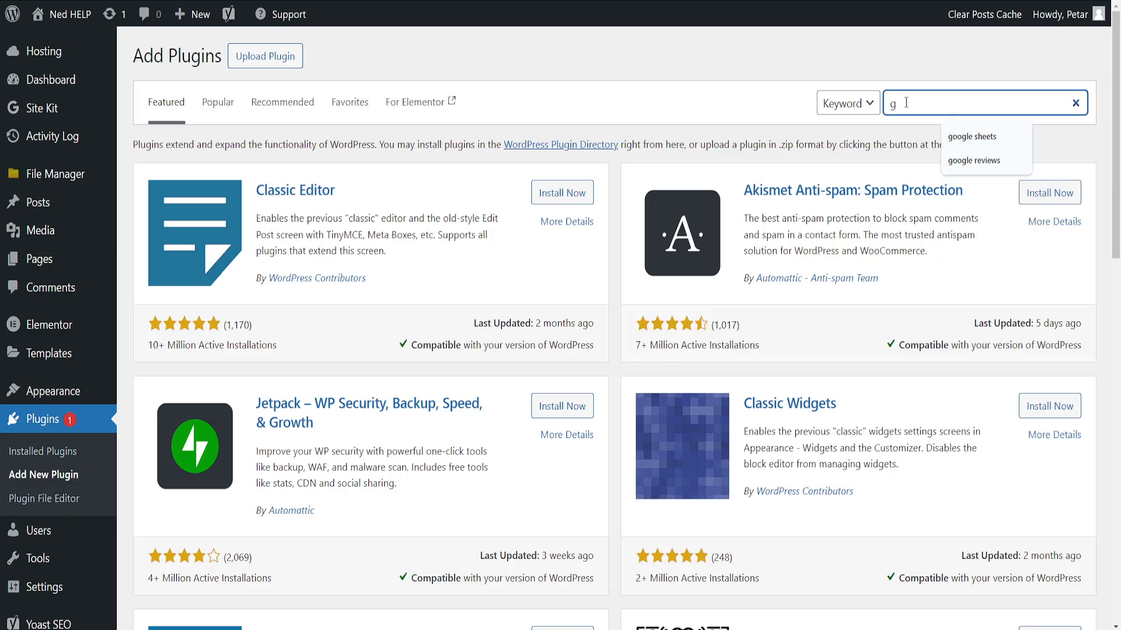
type("translate")
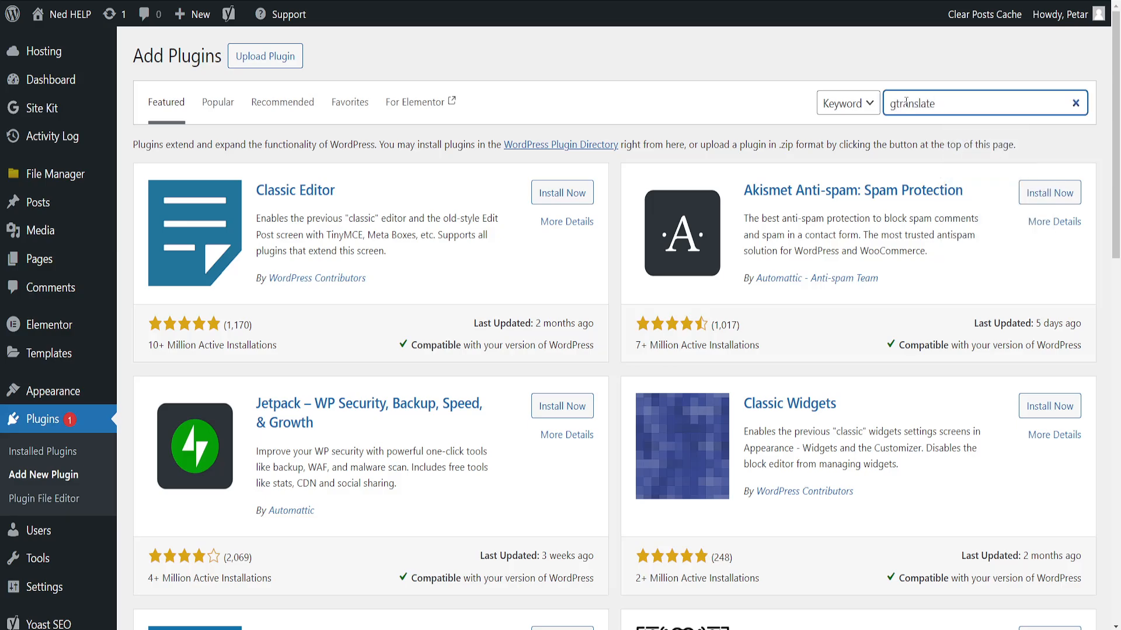
key("Return")
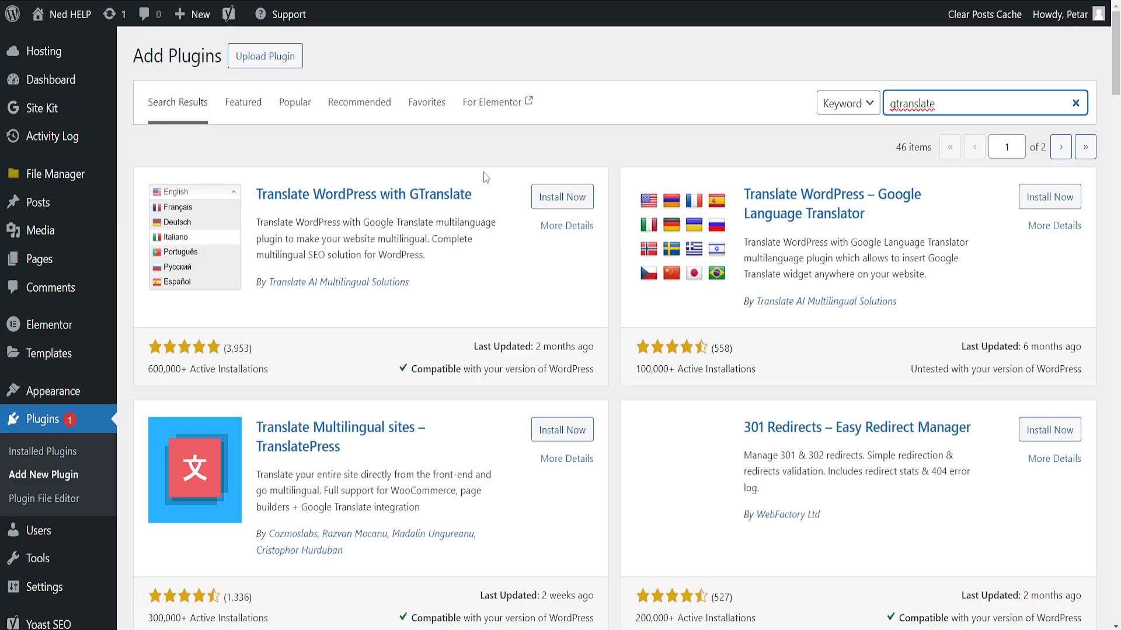
mouse_move(416, 199)
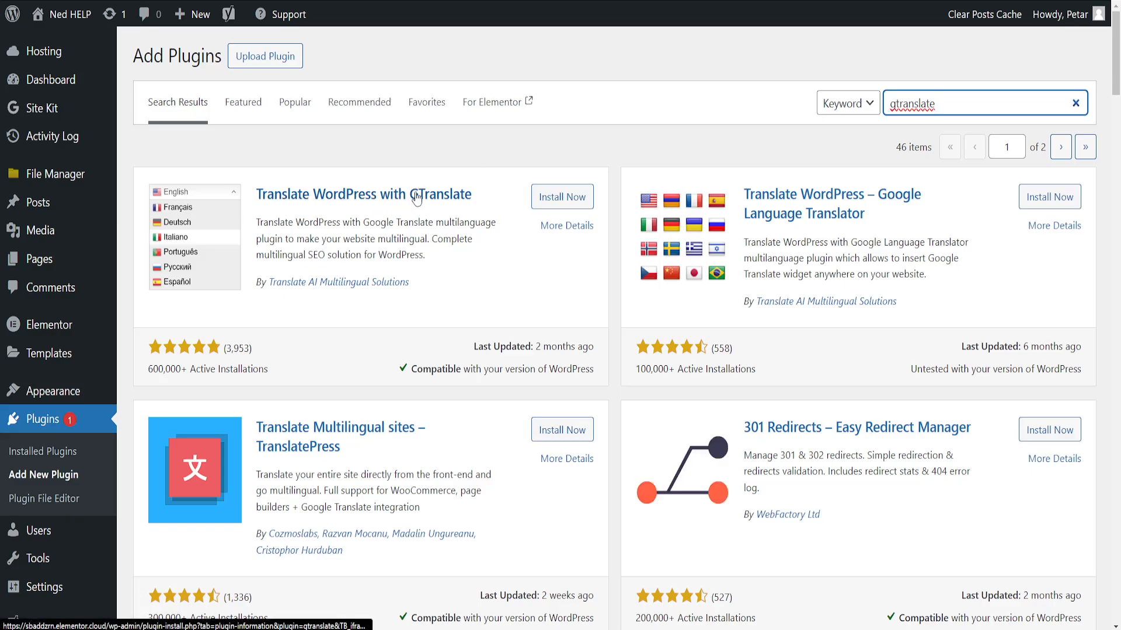
left_click(562, 196)
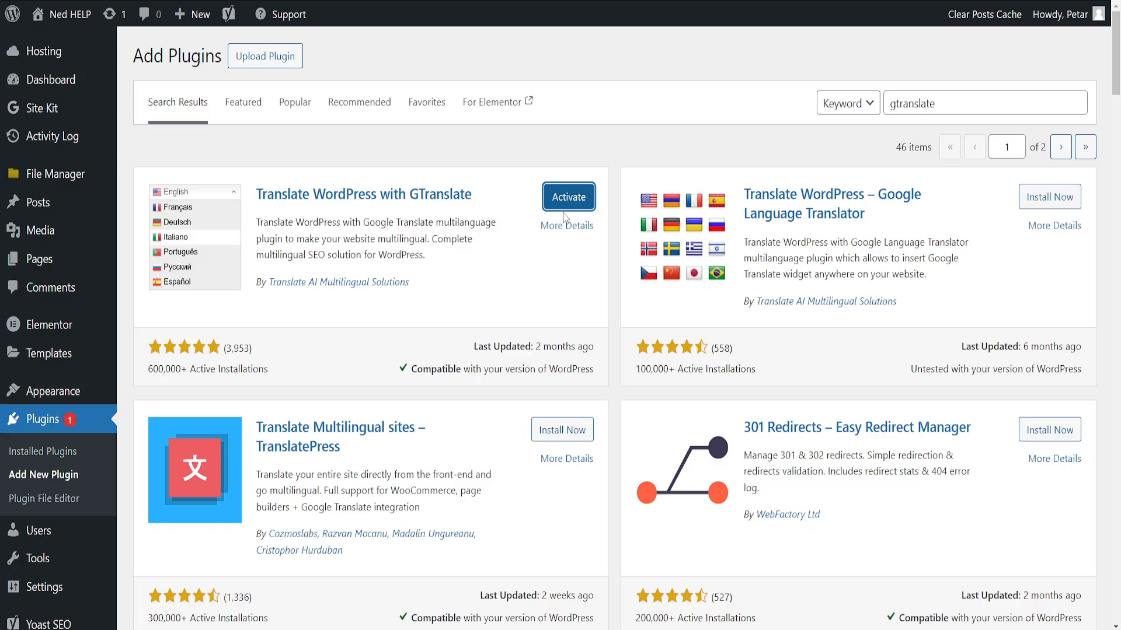
Activate GTranslate and reload so its Settings entry appears.
left_click(568, 197)
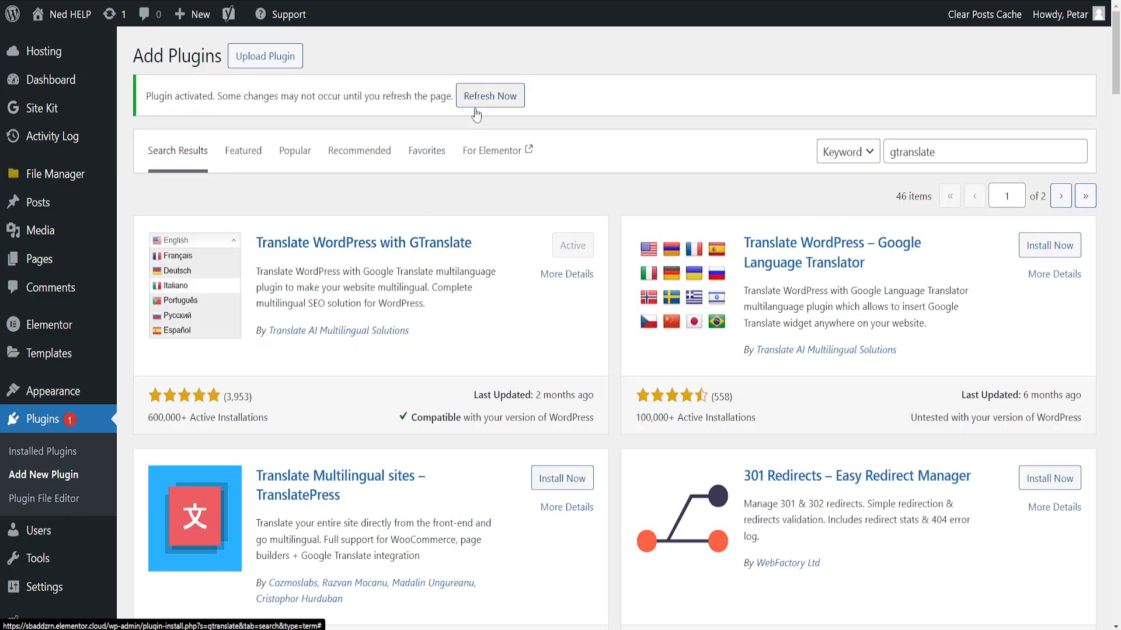
mouse_move(497, 199)
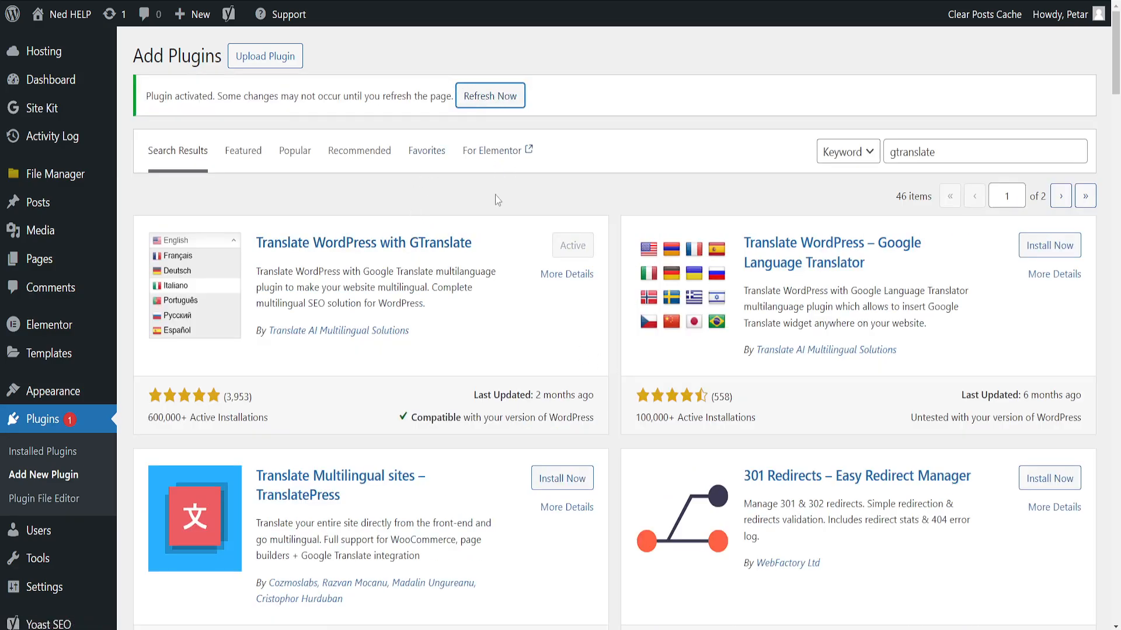
left_click(489, 95)
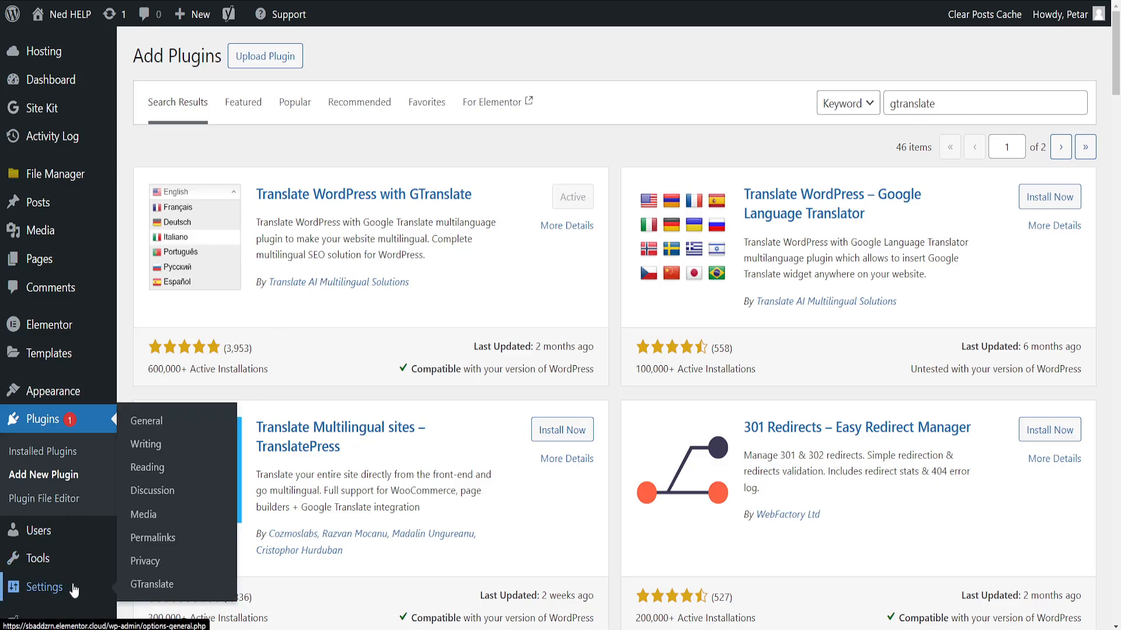
mouse_move(152, 583)
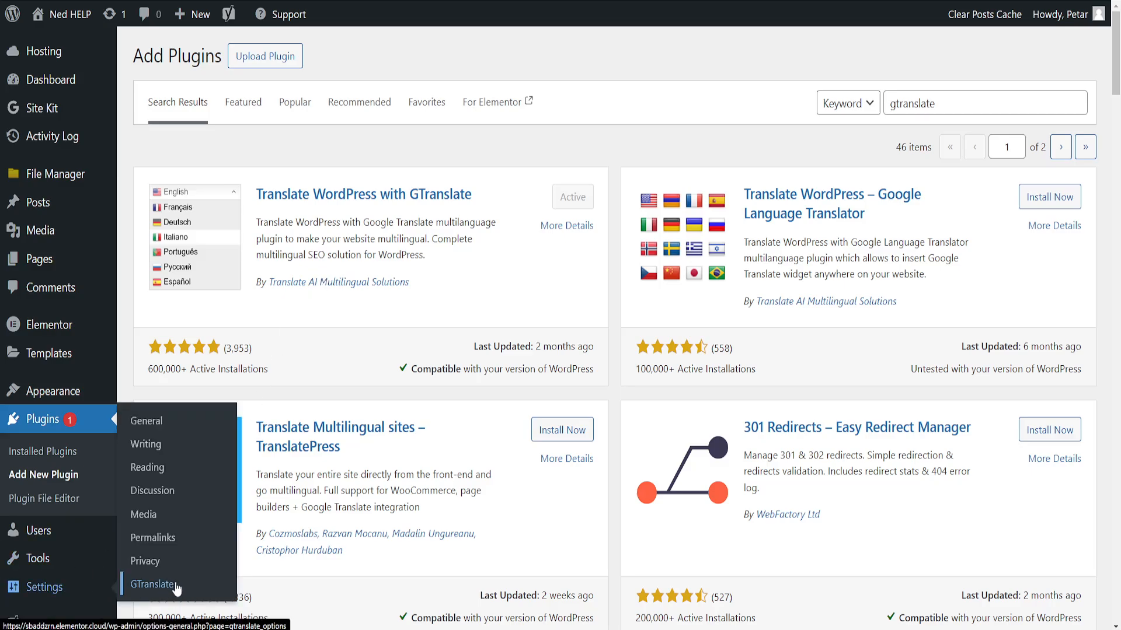
In GTranslate settings, preview the Flags and dropdown look, then set Widget look to Float.
left_click(151, 585)
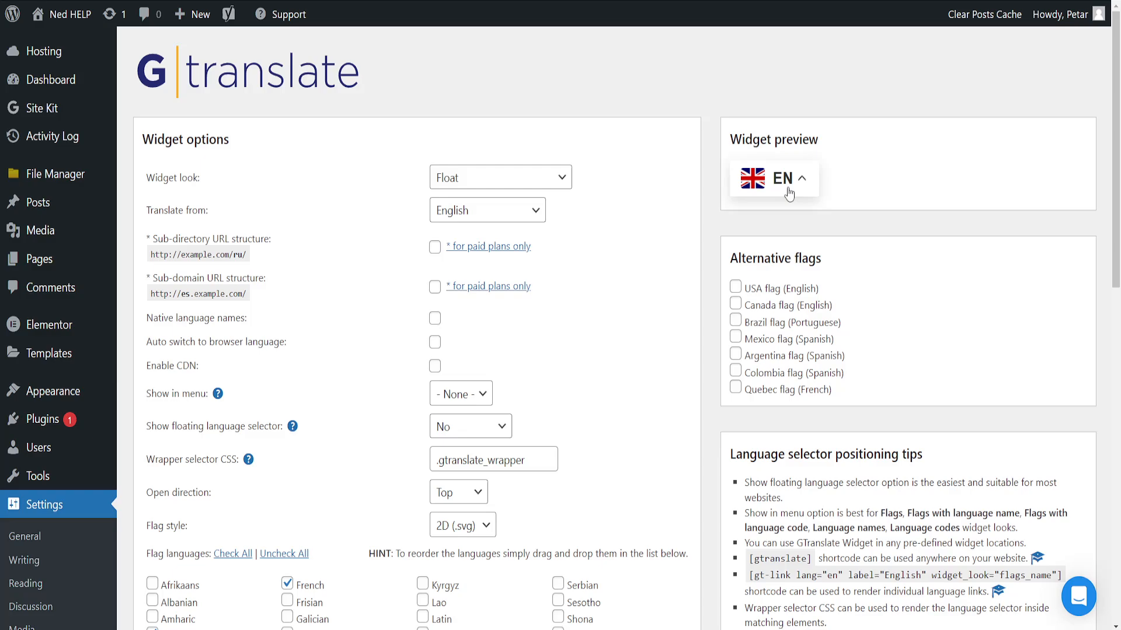
mouse_move(171, 189)
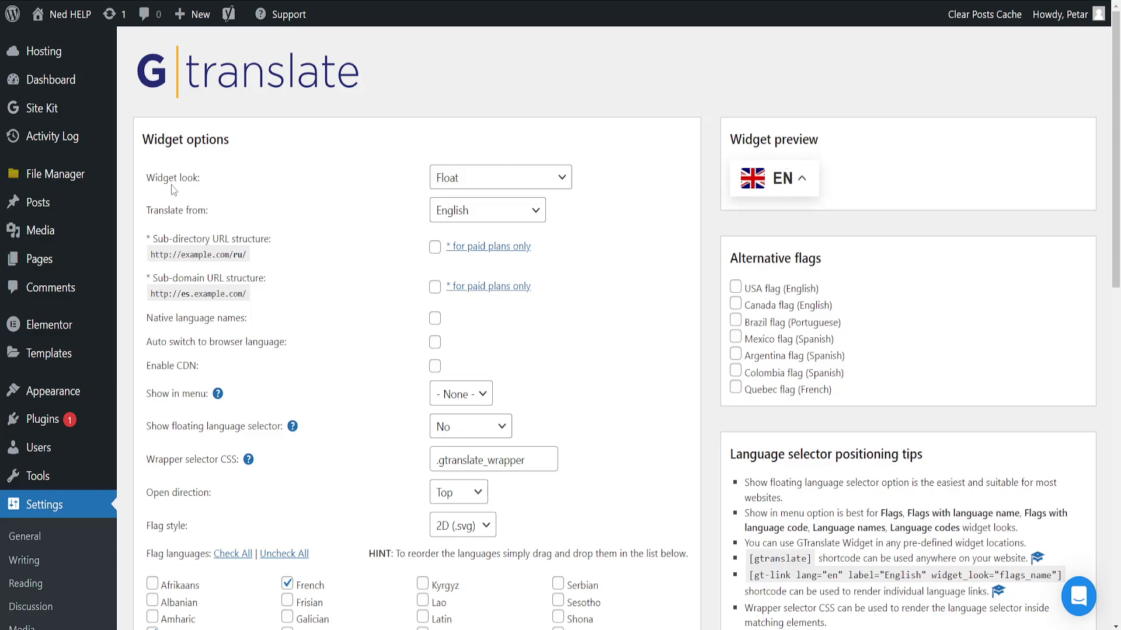
left_click(500, 176)
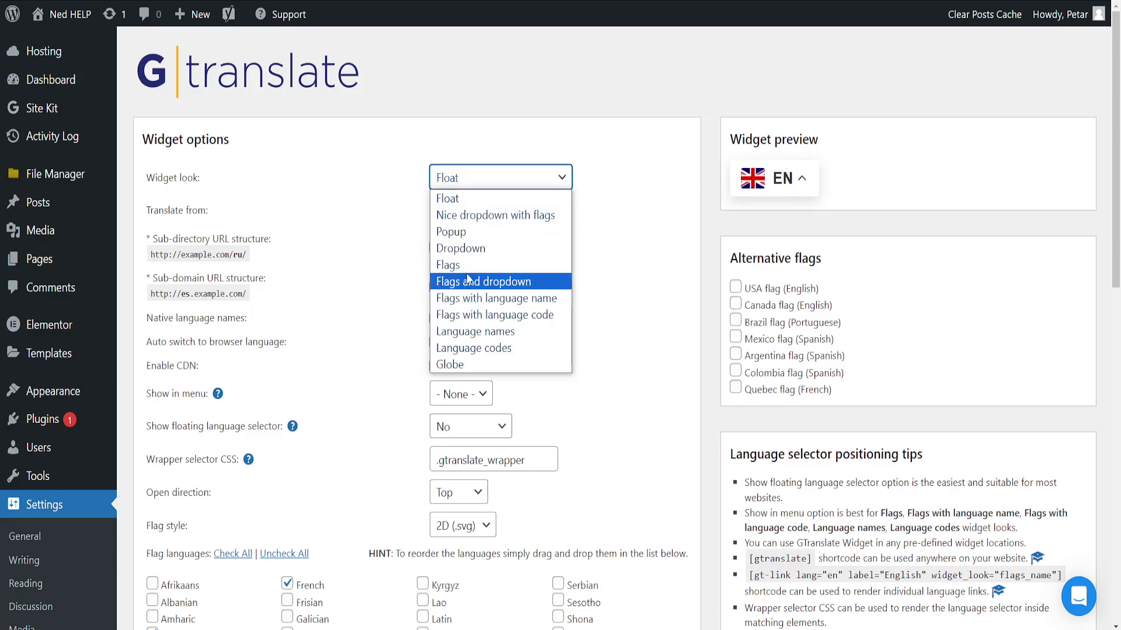
left_click(489, 281)
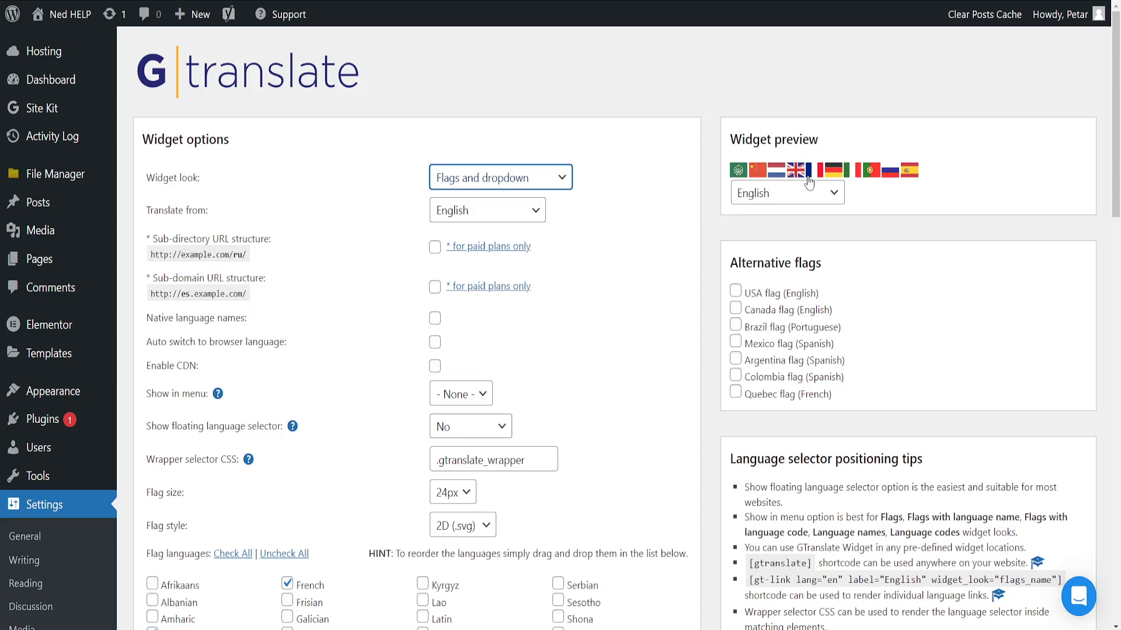
left_click(501, 176)
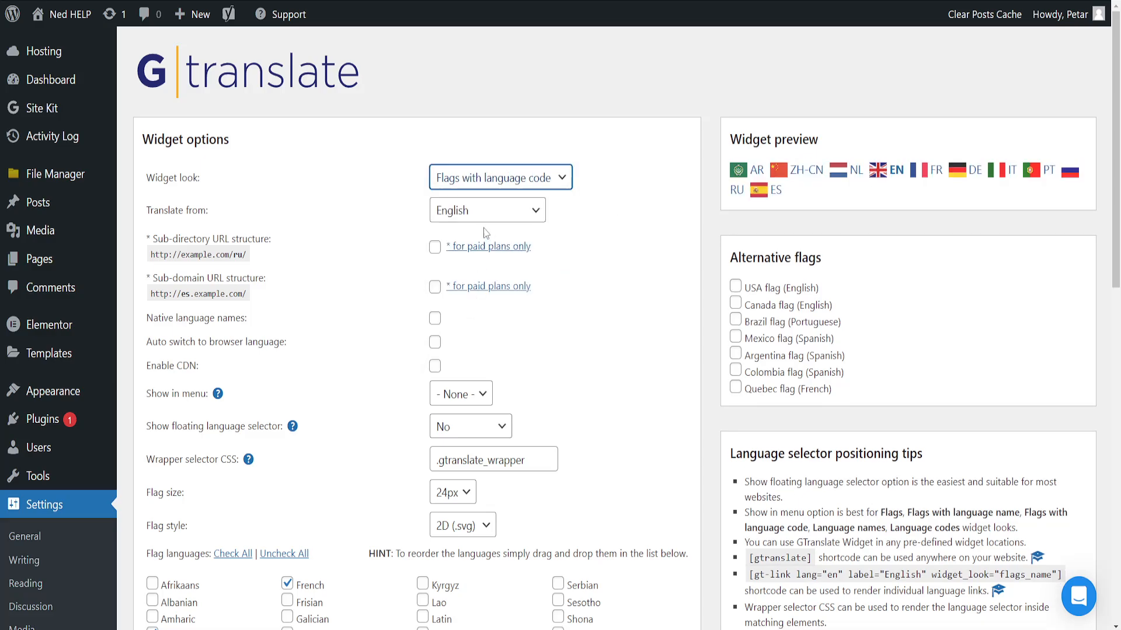
left_click(501, 178)
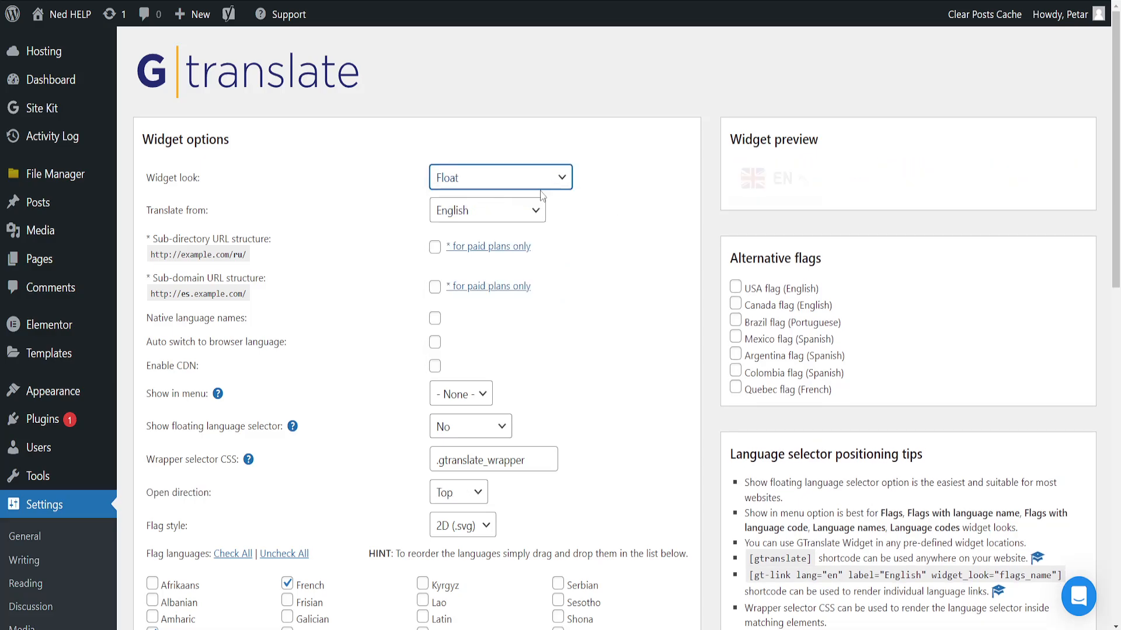
Review the language checkboxes and copy the [gtranslate] shortcode from the positioning tips.
scroll("down", 3)
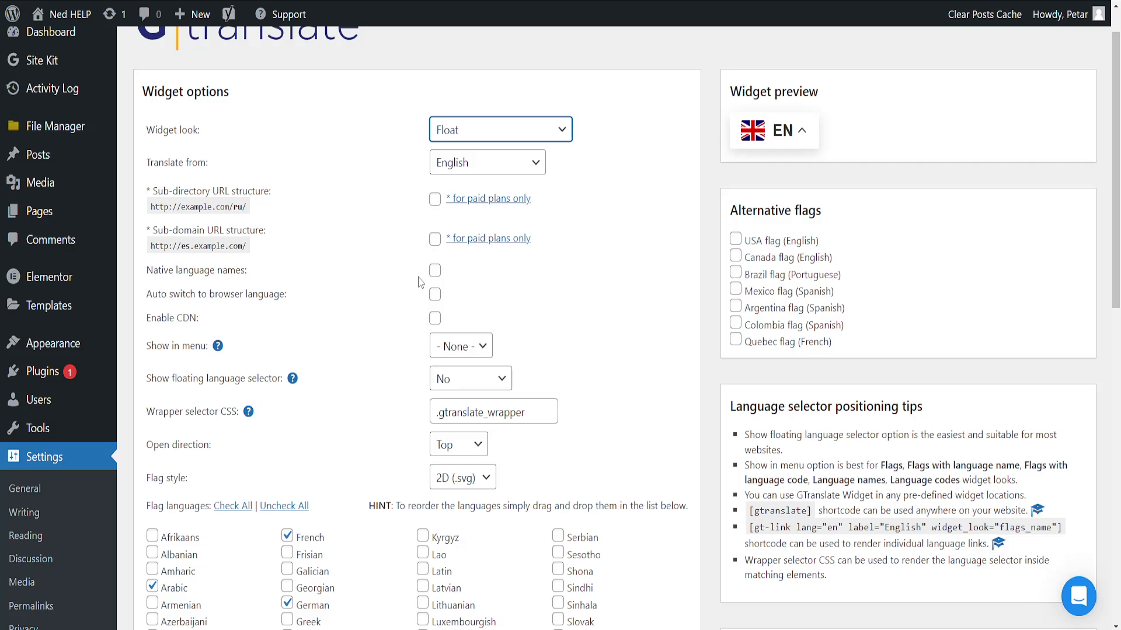
scroll("down", 3)
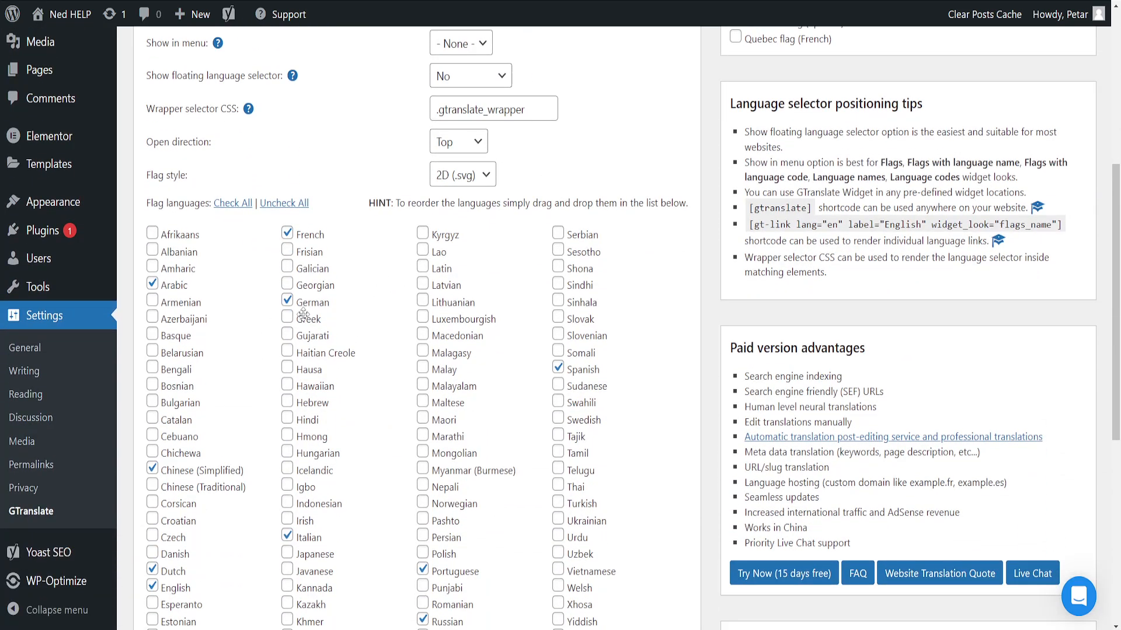
scroll("down", 3)
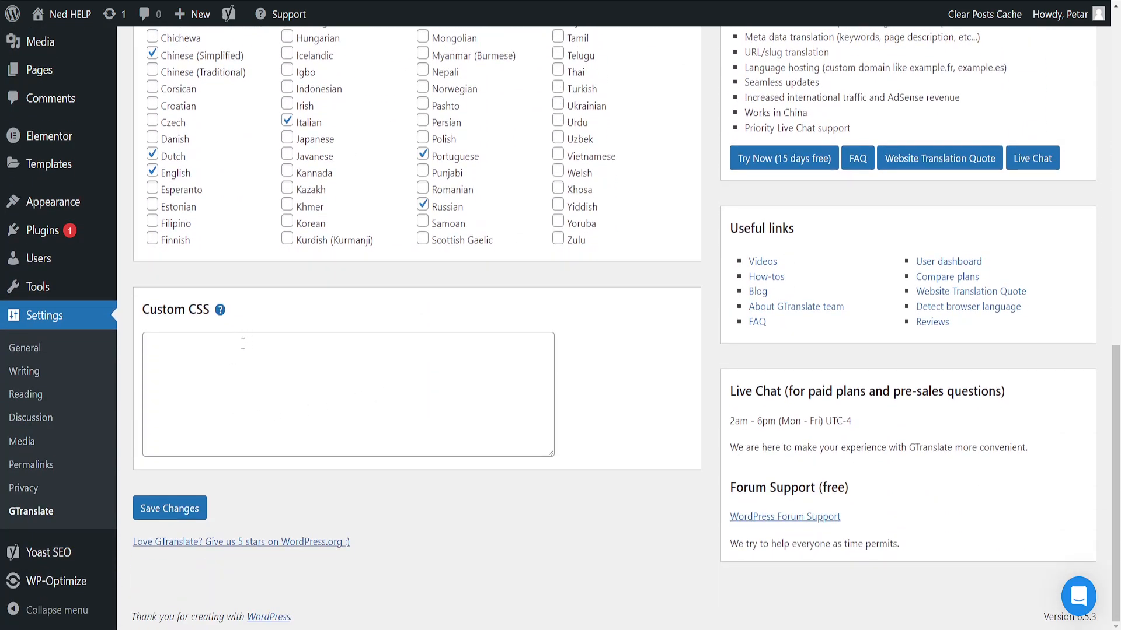
scroll("up", 3)
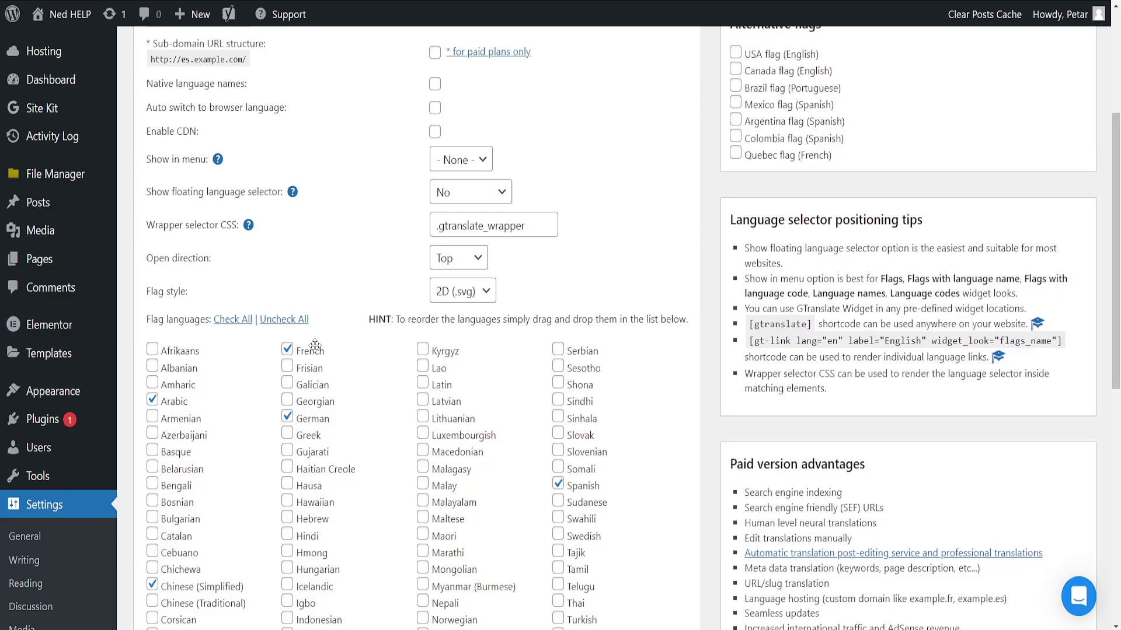
double_click(779, 323)
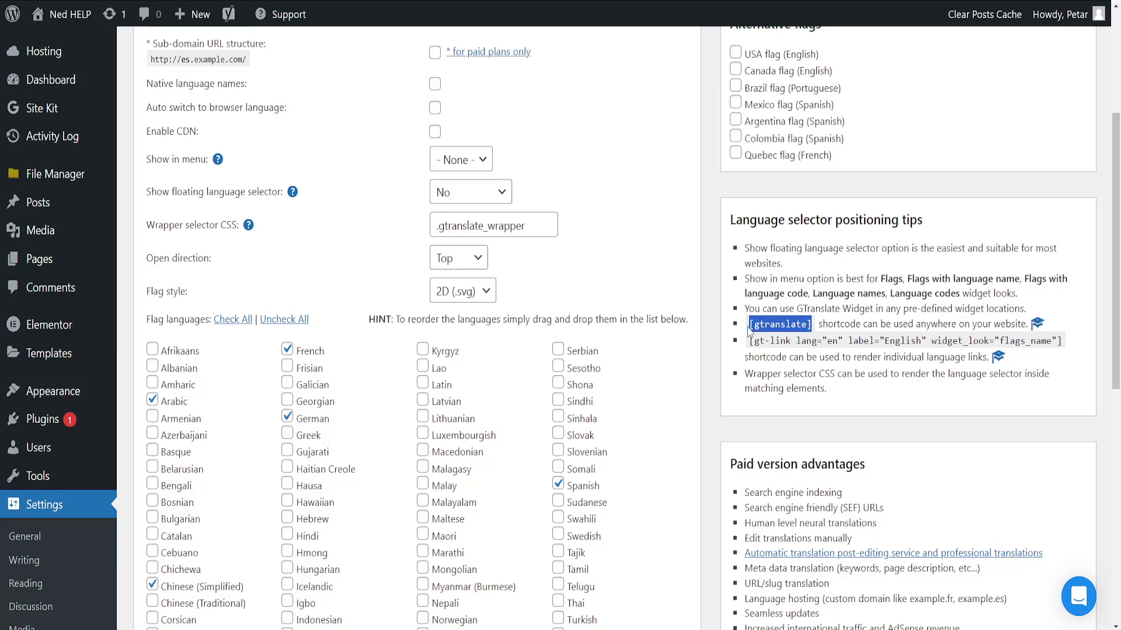
right_click(778, 323)
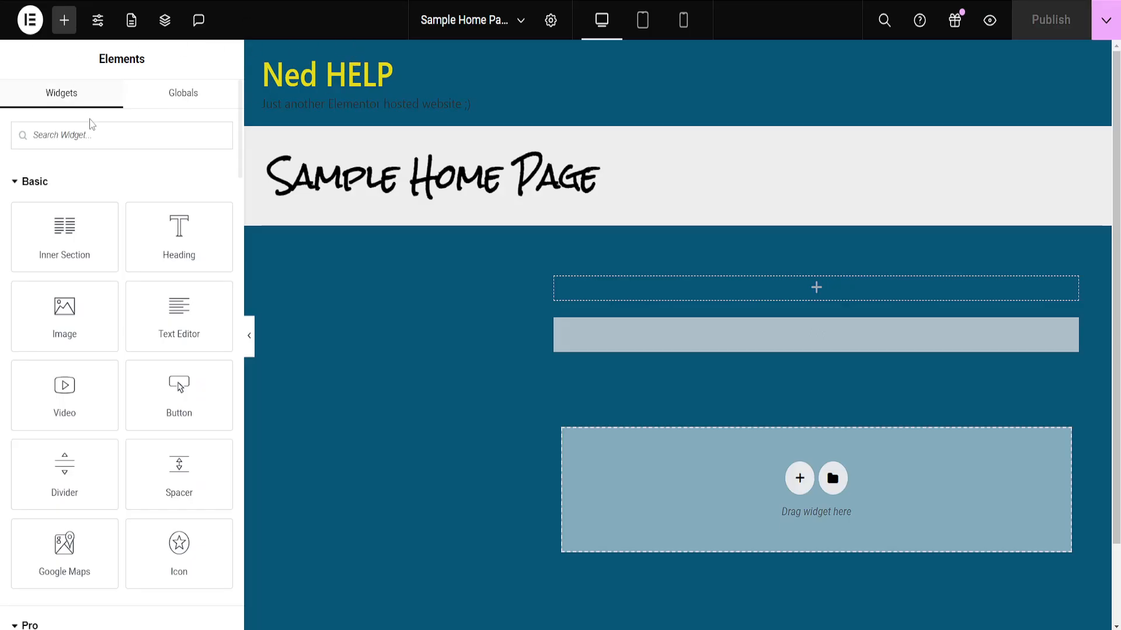
Find the Shortcode widget via 'short' and apply [gtranslate] on the Sample Home Page.
left_click(121, 136)
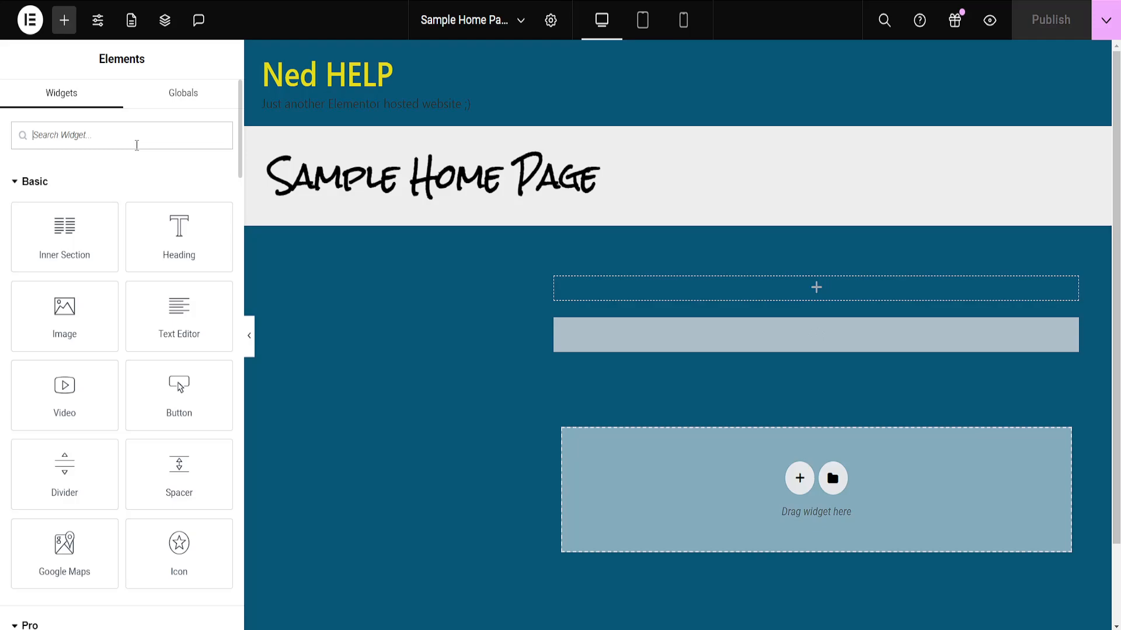
type("short")
type("[gtranslate]")
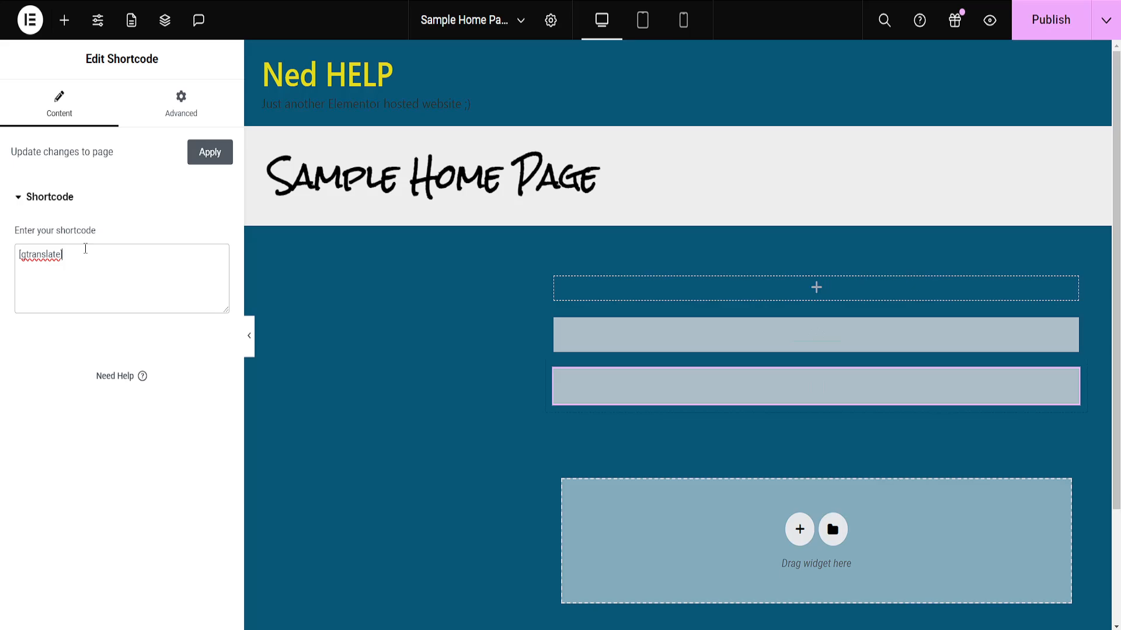
left_click(63, 19)
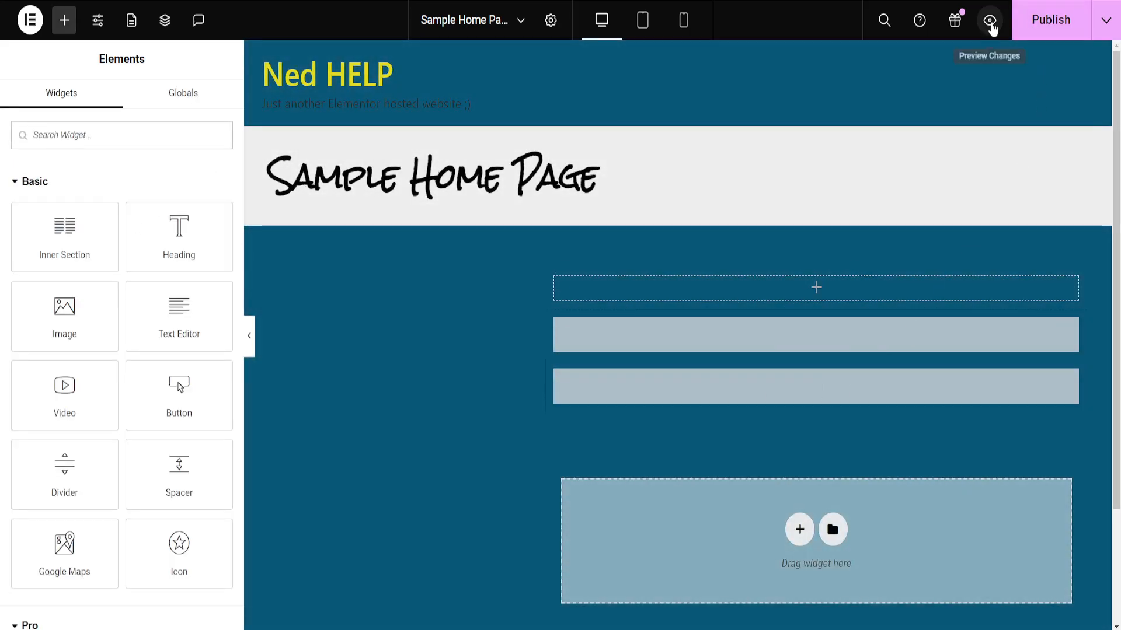
Preview the page and choose Italian from the EN switcher to translate it.
left_click(991, 20)
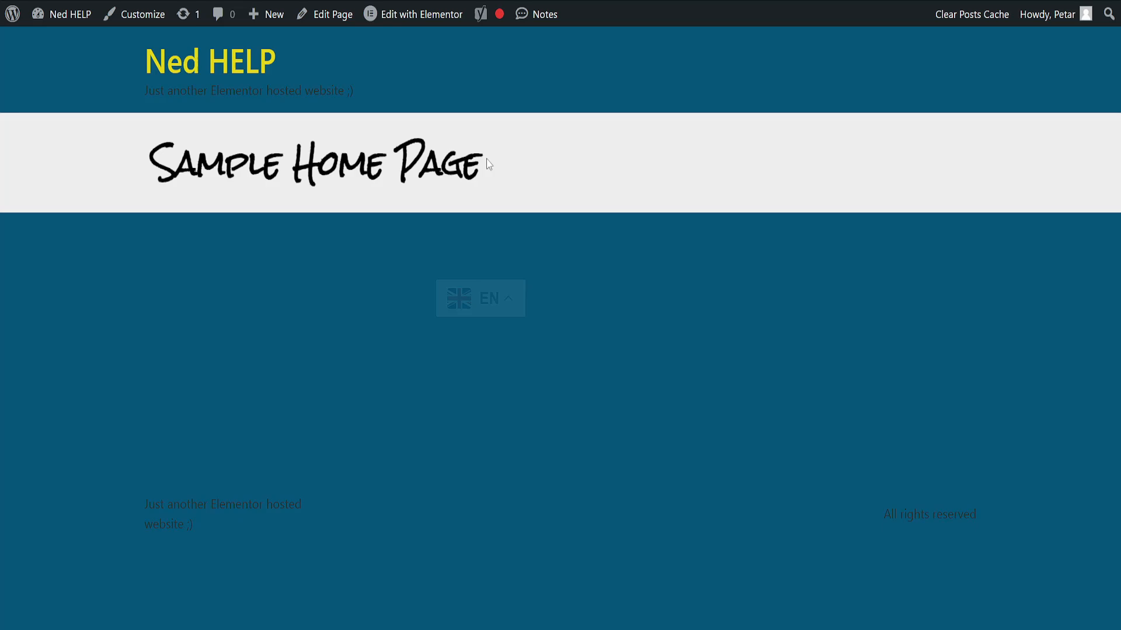
left_click(480, 298)
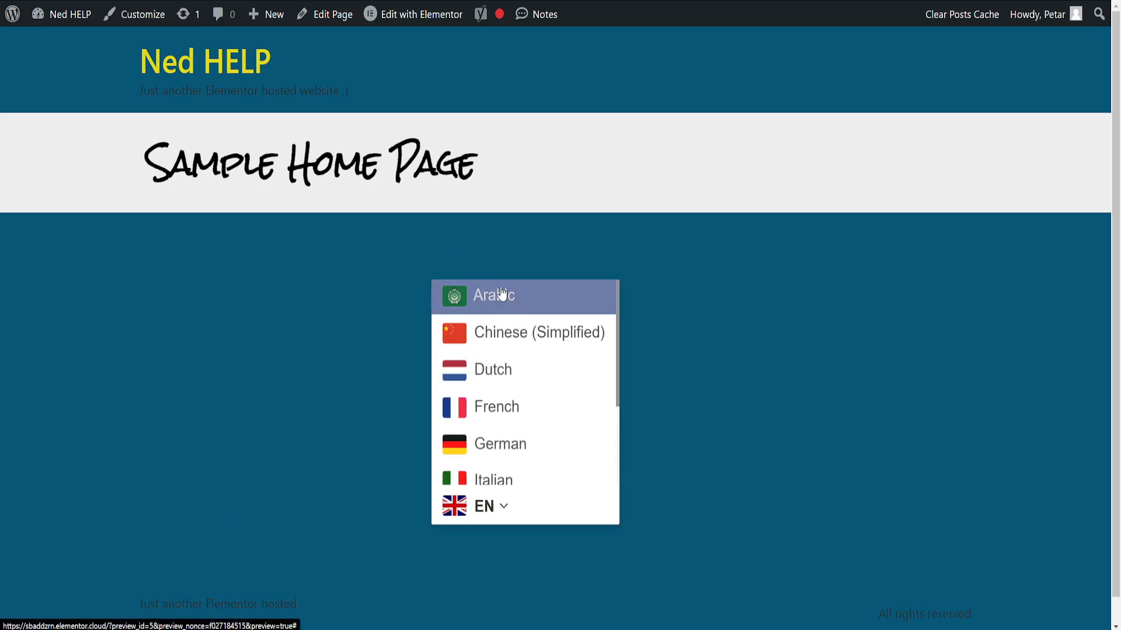
scroll("down", 3)
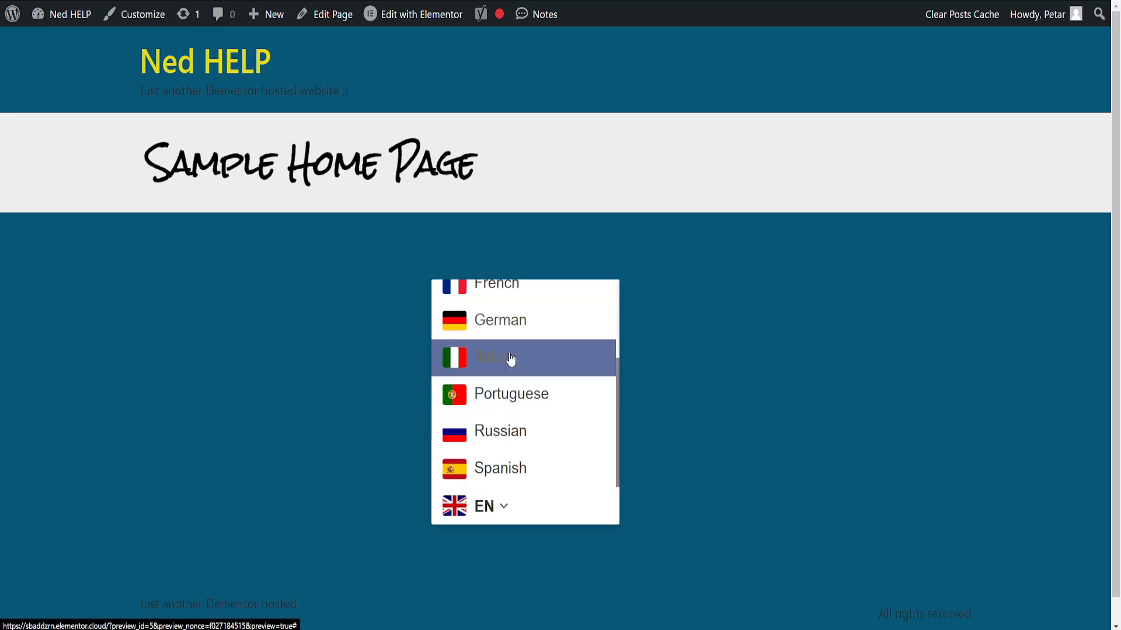
left_click(501, 358)
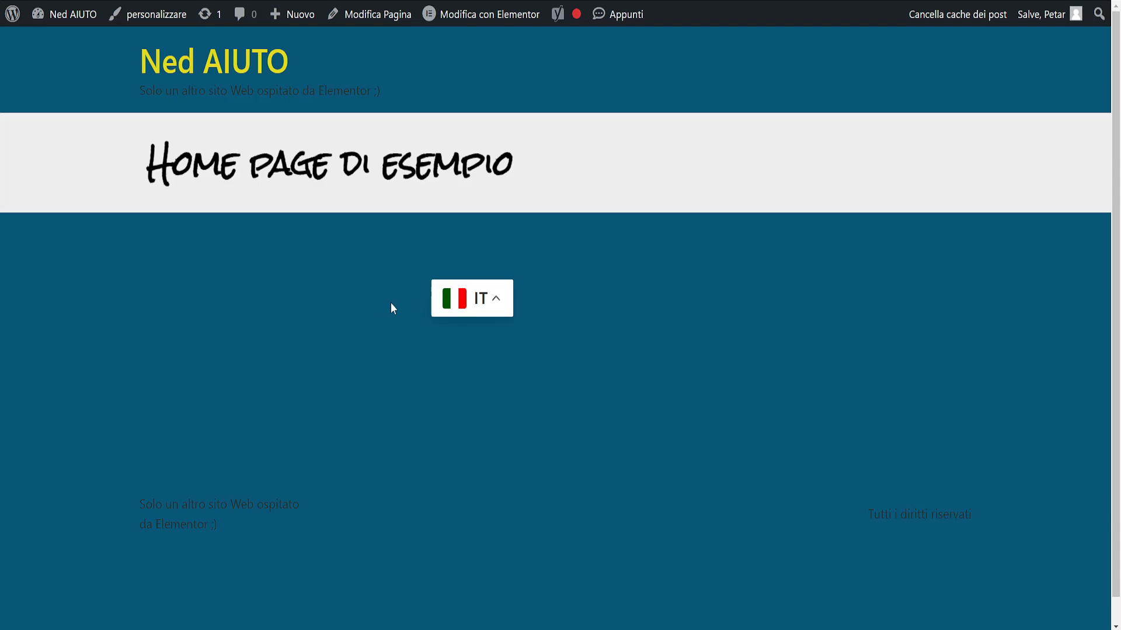
mouse_move(579, 289)
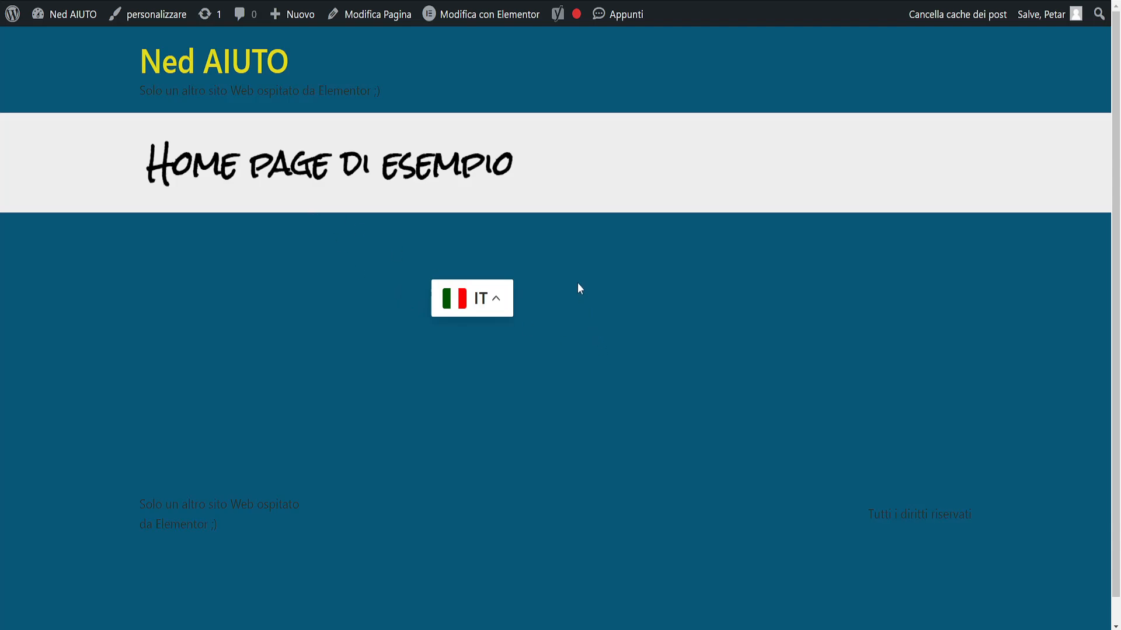